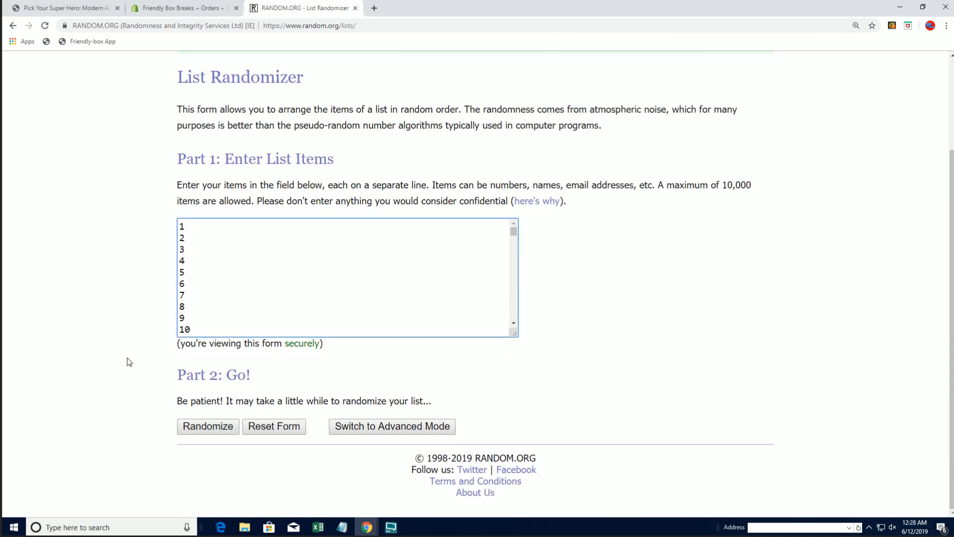
{"action": "mouse_move", "coordinate": [213, 427]}
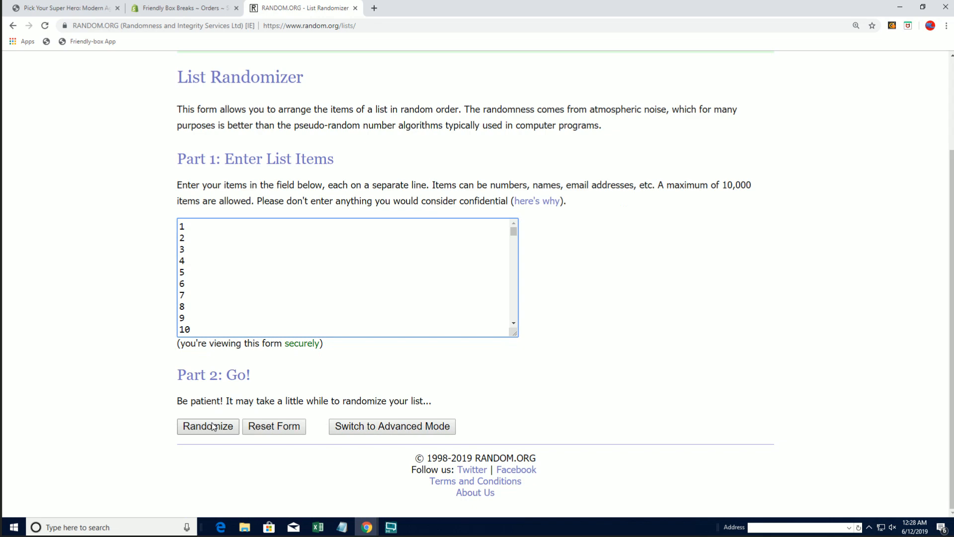
- Randomize the 150-item list and re-run Again! until the page reports 7 randomizations
{"action": "left_click", "coordinate": [208, 427]}
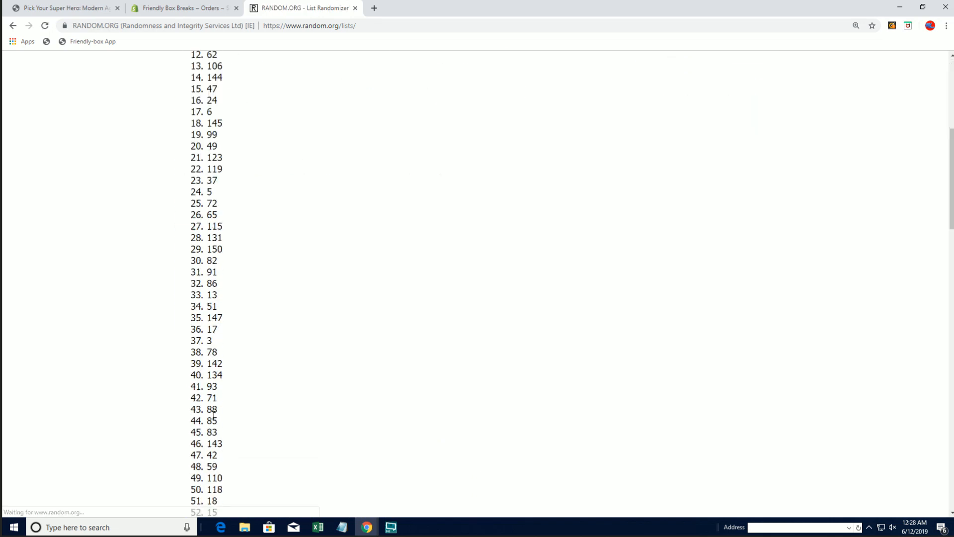
{"action": "scroll", "scroll_direction": "down", "scroll_amount": 3}
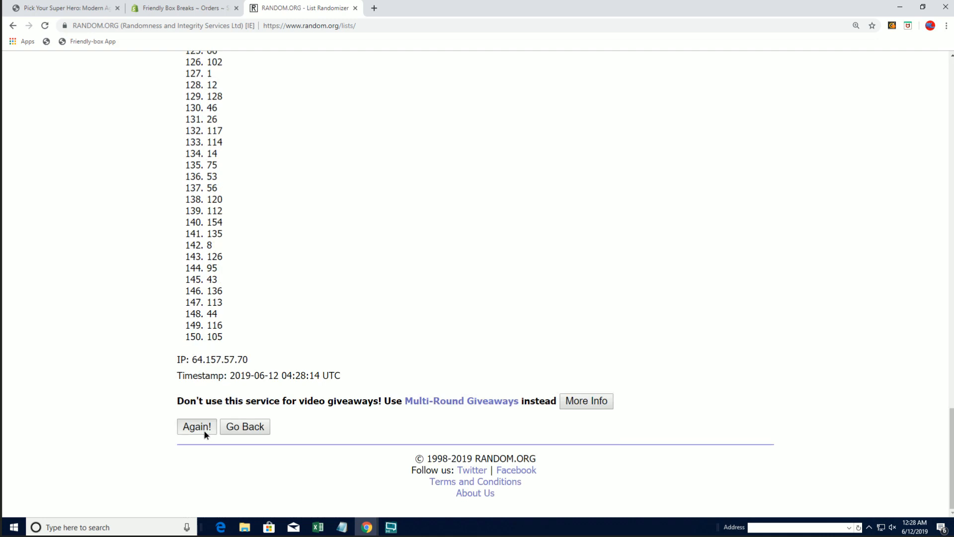
{"action": "left_click", "coordinate": [196, 426]}
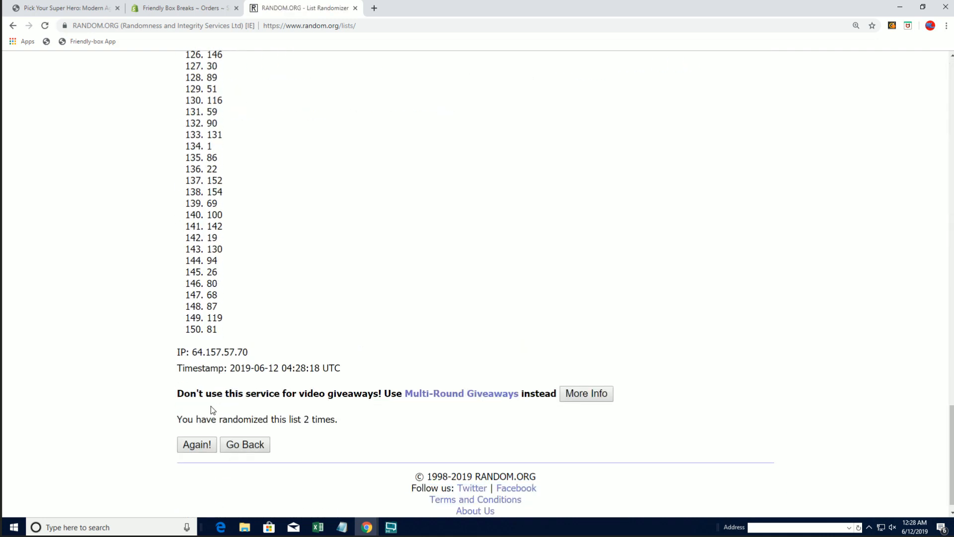
{"action": "left_click", "coordinate": [196, 444]}
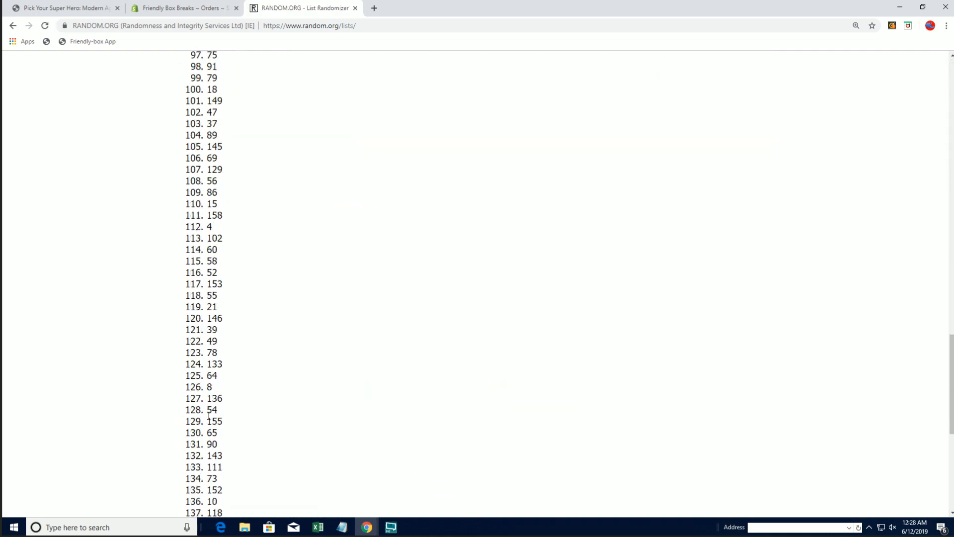
{"action": "scroll", "scroll_direction": "up", "scroll_amount": 3}
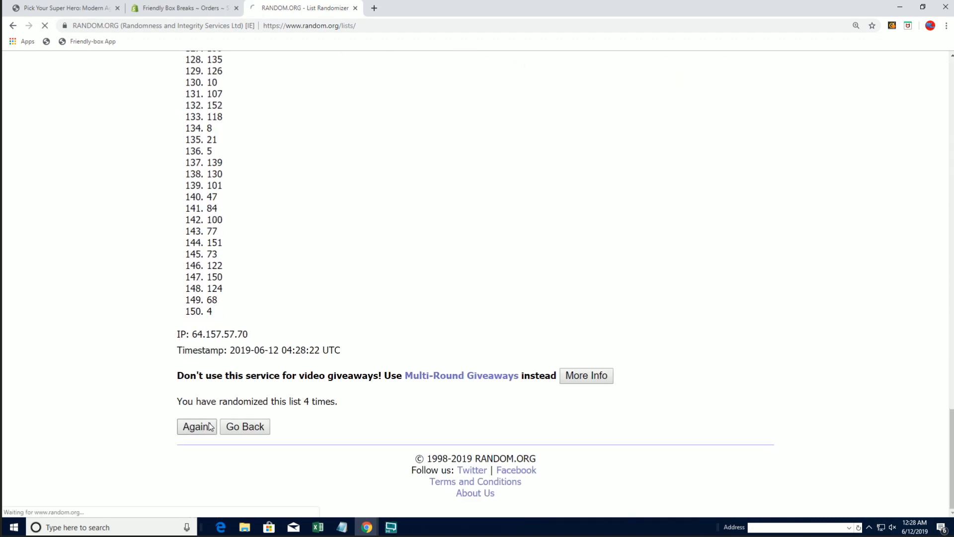
{"action": "left_click", "coordinate": [196, 426]}
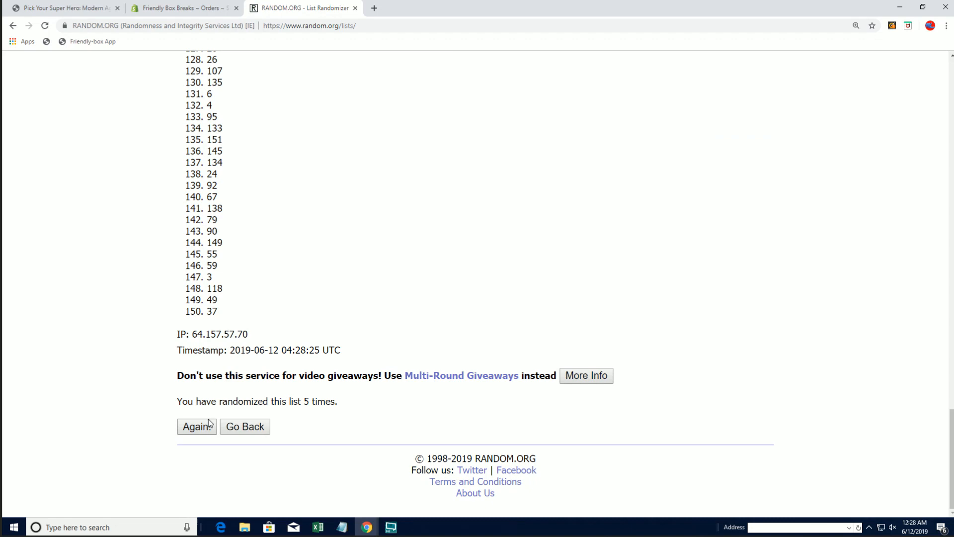
{"action": "left_click", "coordinate": [197, 426]}
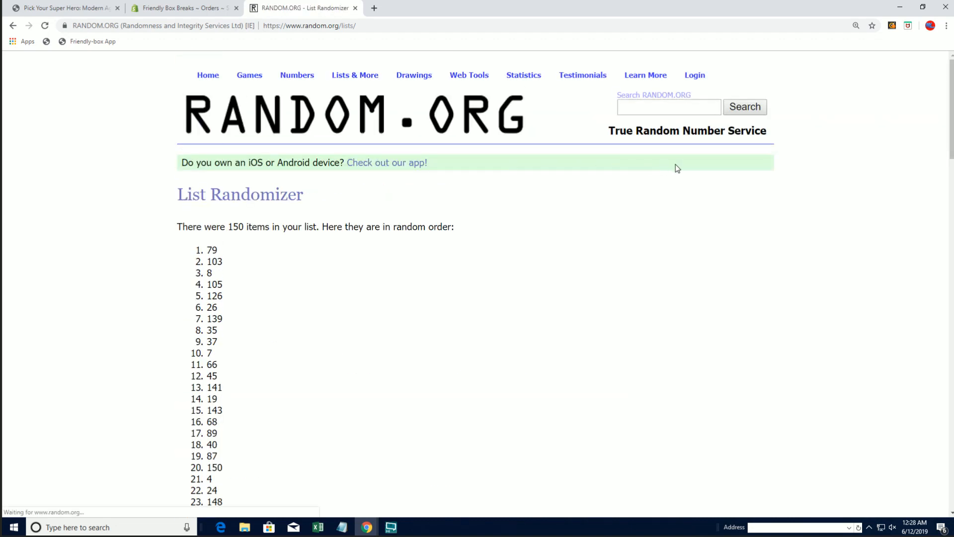
{"action": "scroll", "scroll_direction": "down", "scroll_amount": 3}
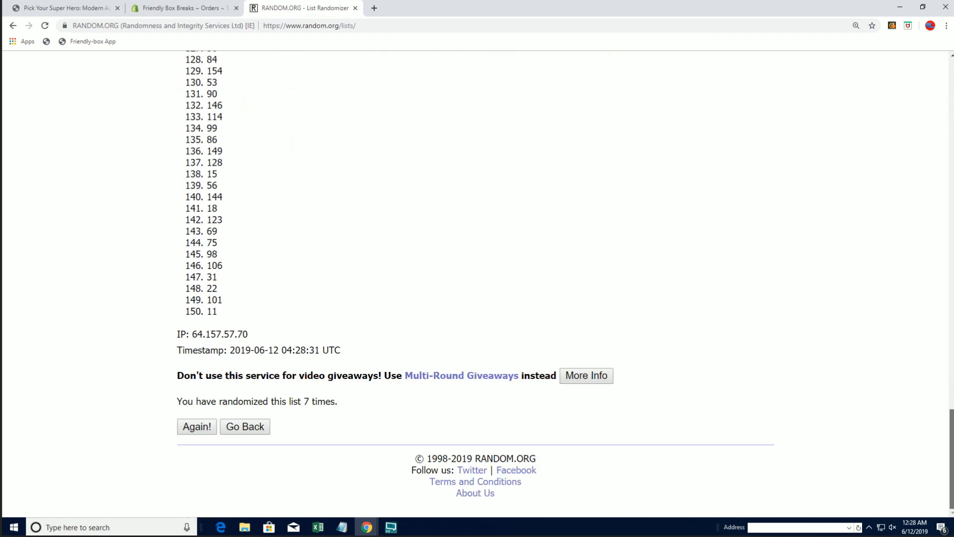